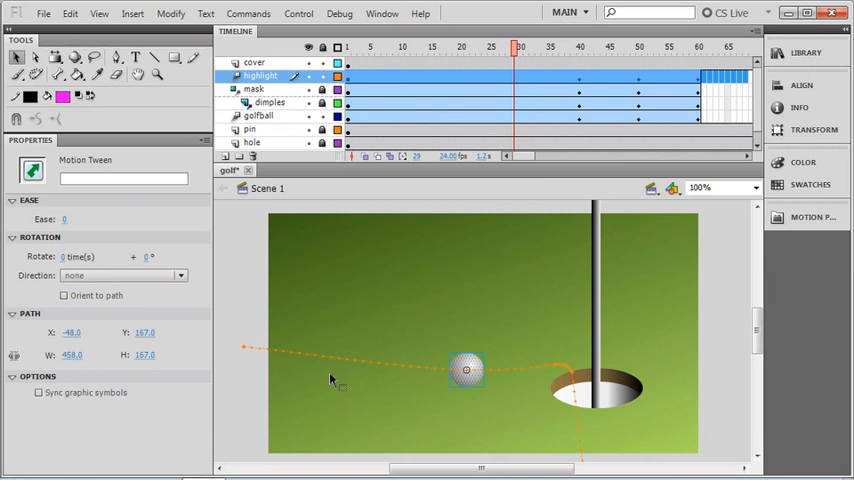
mouse_move(528, 392)
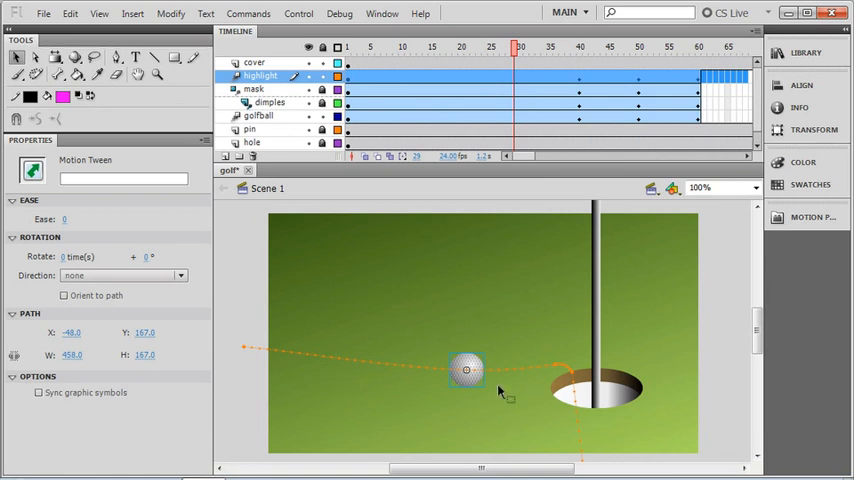
mouse_move(475, 393)
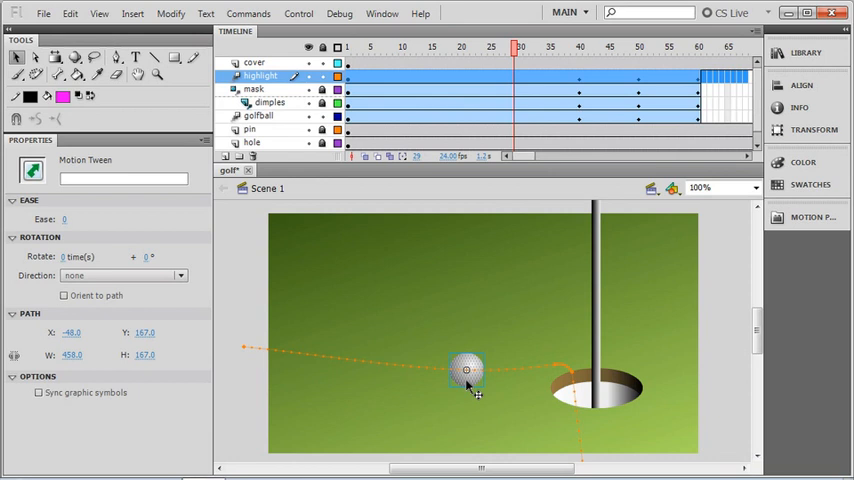
mouse_move(472, 388)
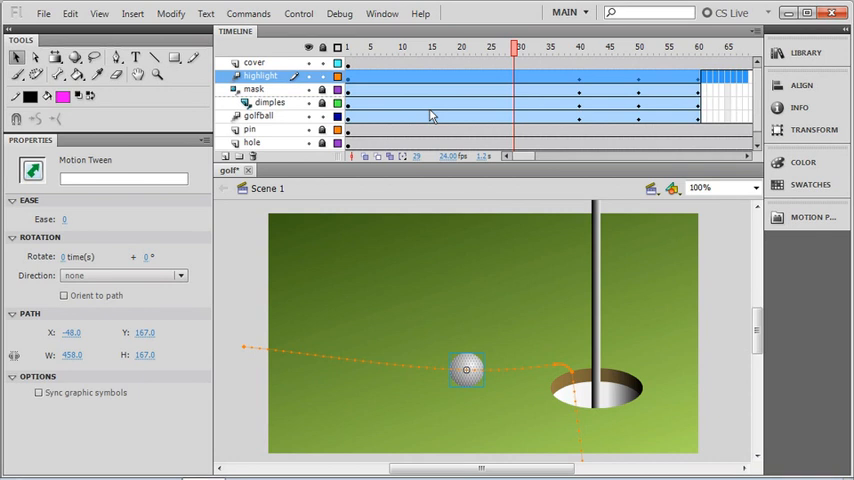
mouse_move(493, 56)
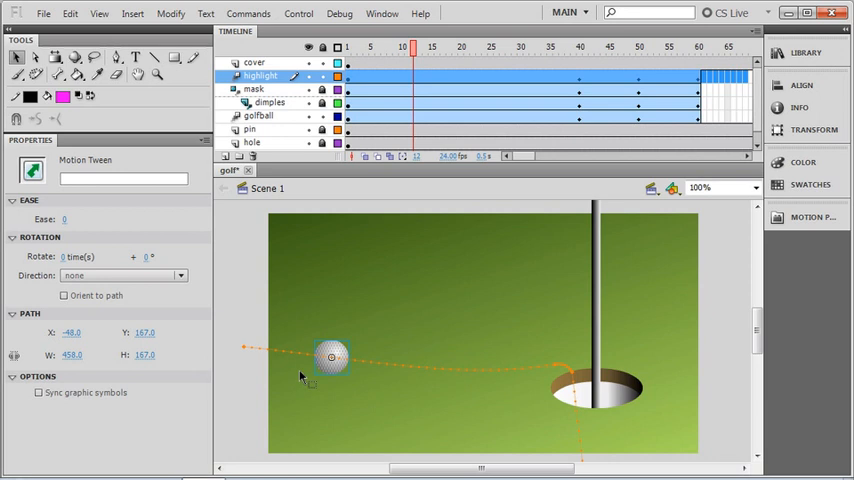
mouse_move(316, 254)
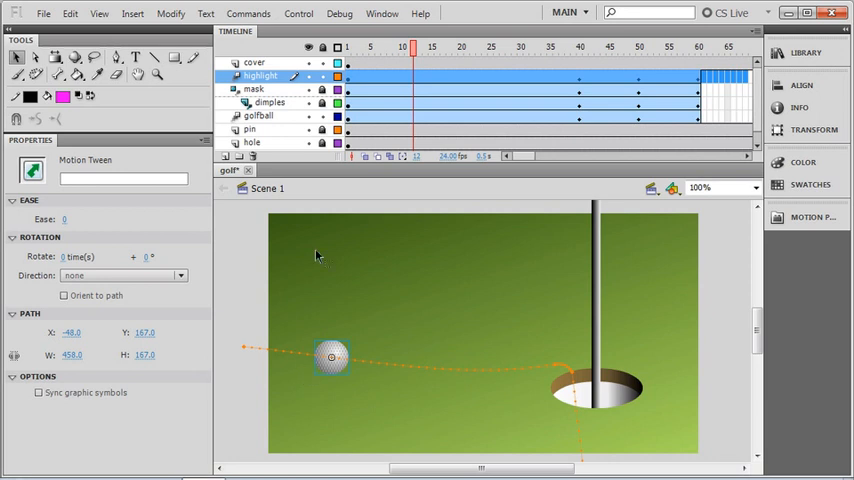
mouse_move(449, 100)
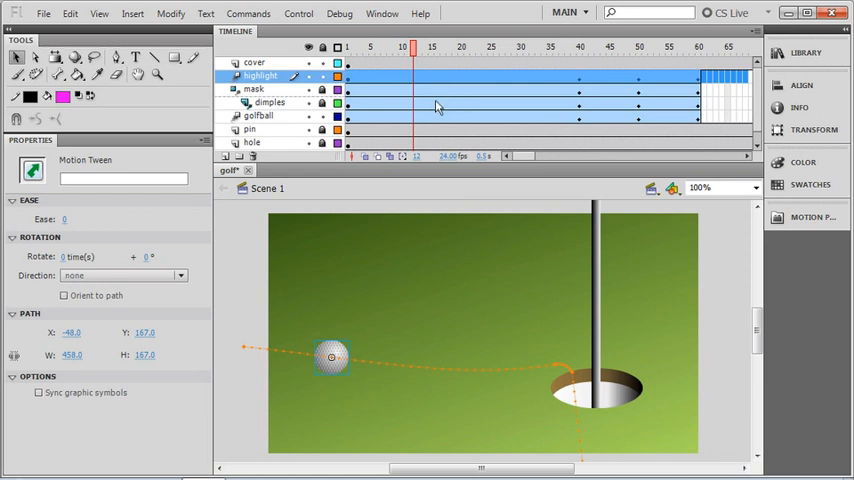
- Select the dimples layer's motion tween at frame 16
click(435, 47)
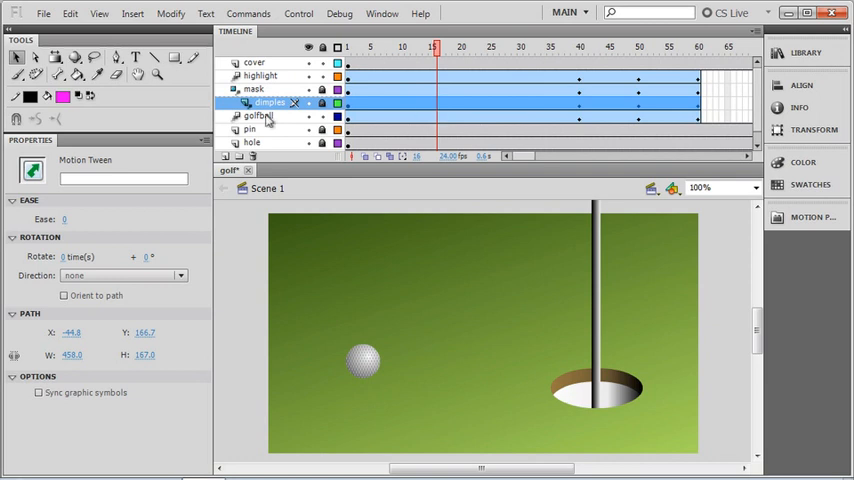
mouse_move(108, 175)
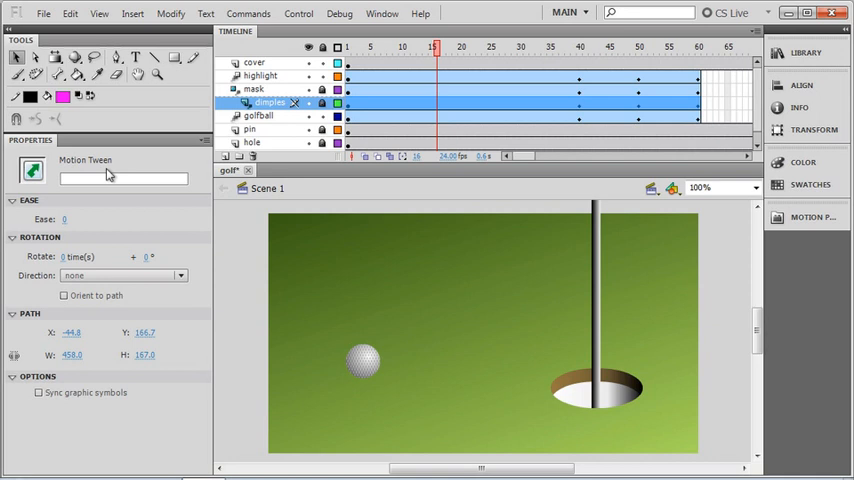
mouse_move(362, 367)
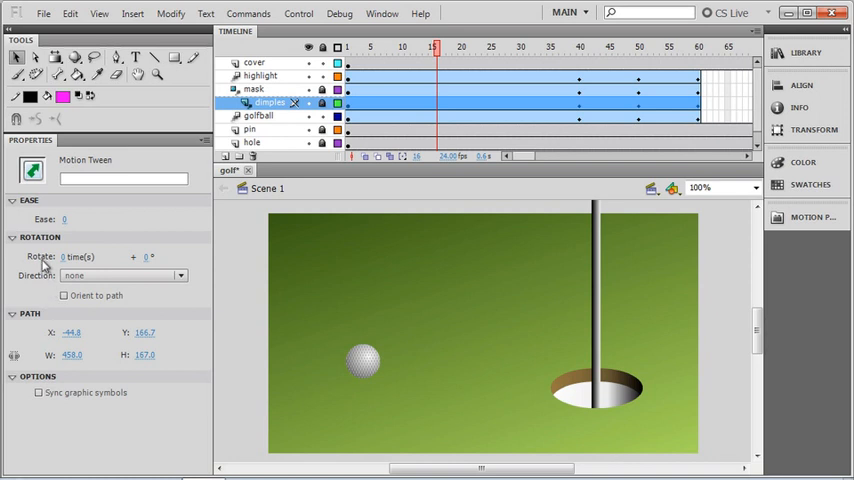
mouse_move(78, 257)
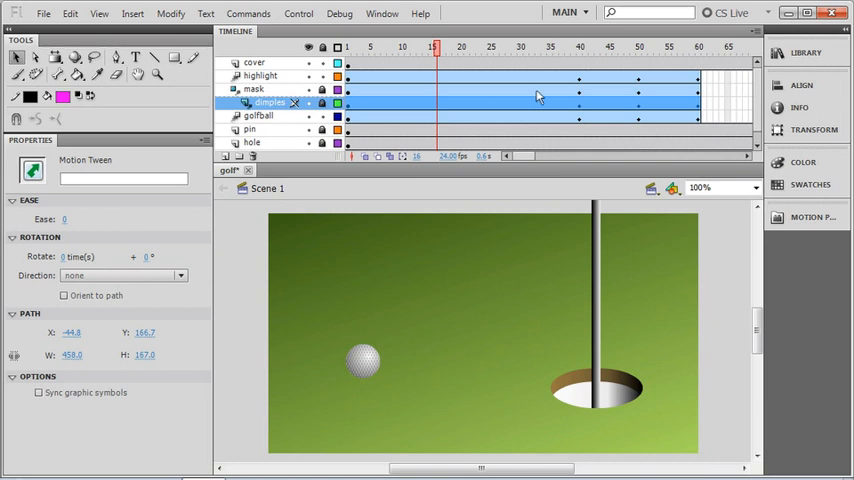
mouse_move(418, 173)
text(3)
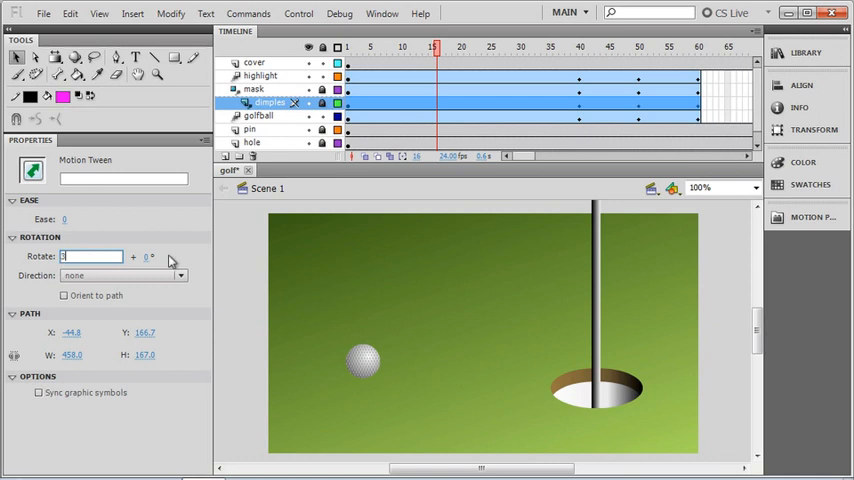
- Set the dimples tween rotation to 3 times clockwise and check it at frame 19
click(90, 256)
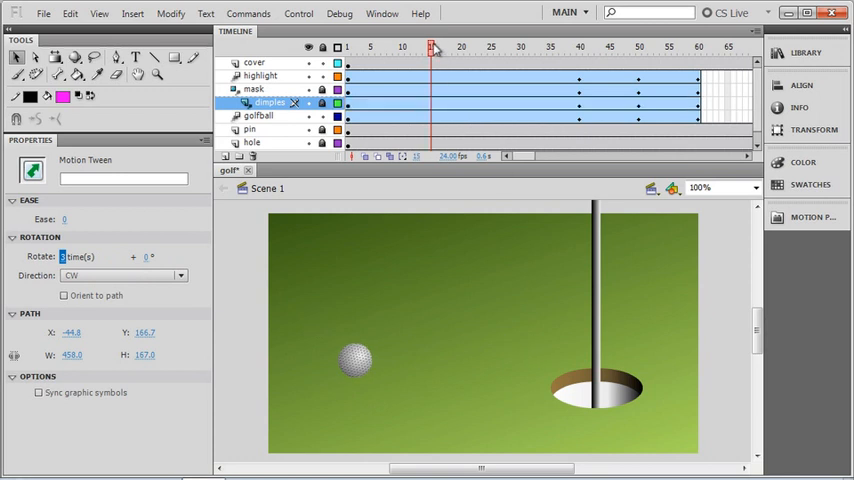
click(412, 47)
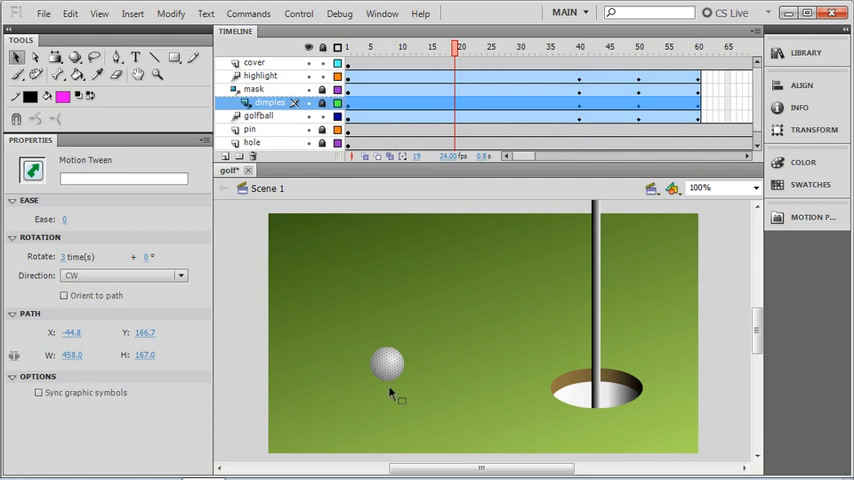
mouse_move(393, 390)
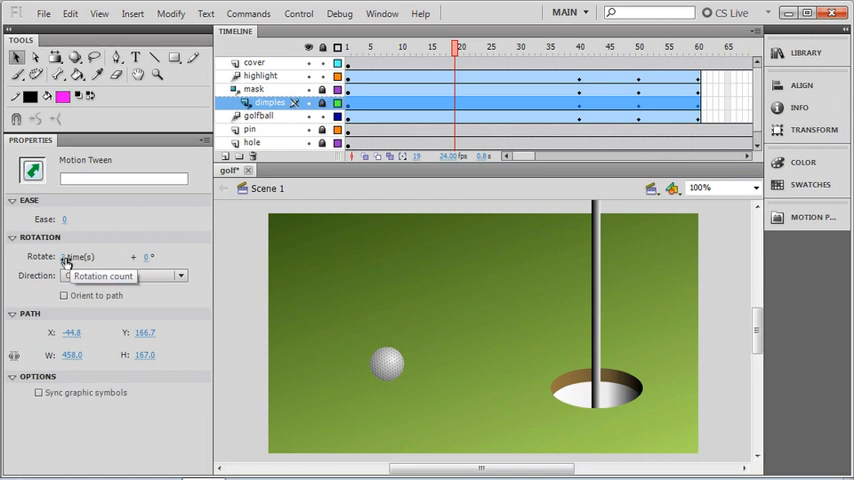
text(3)
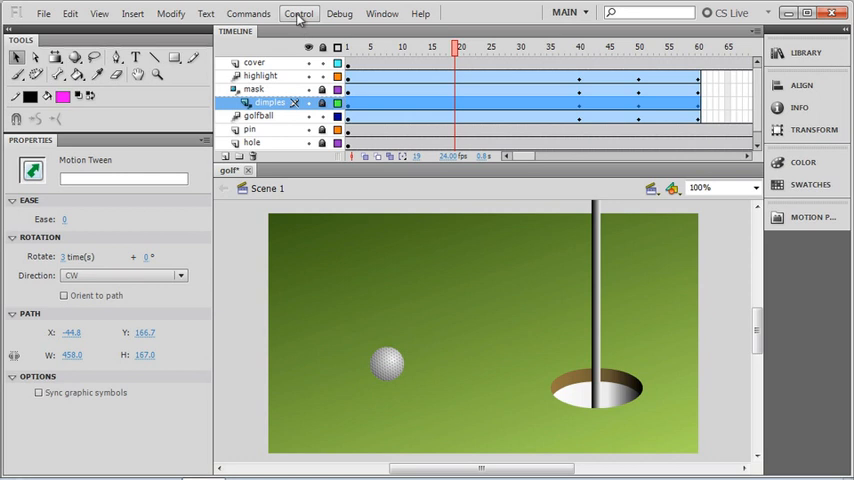
- Use Control > Play to run the golf animation on stage through frame 120
click(298, 13)
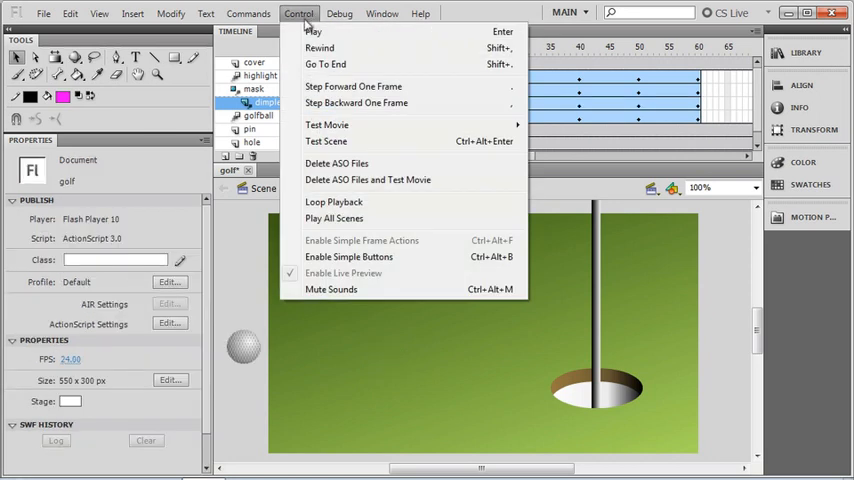
click(298, 13)
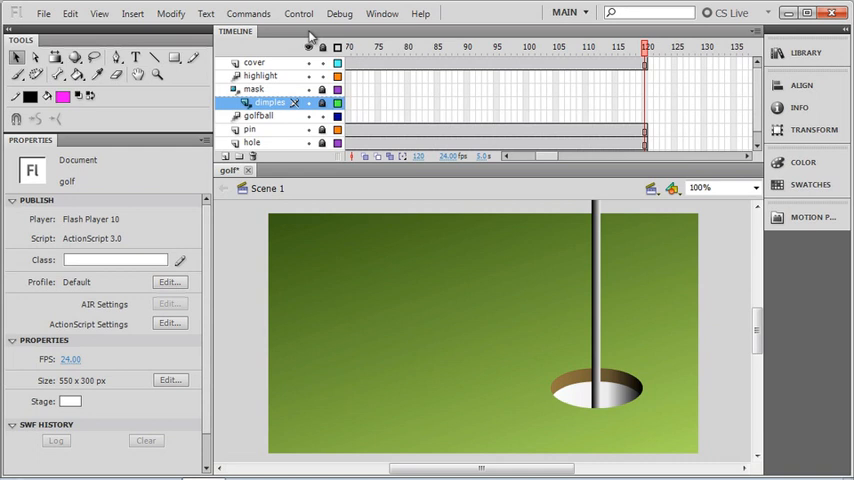
mouse_move(340, 279)
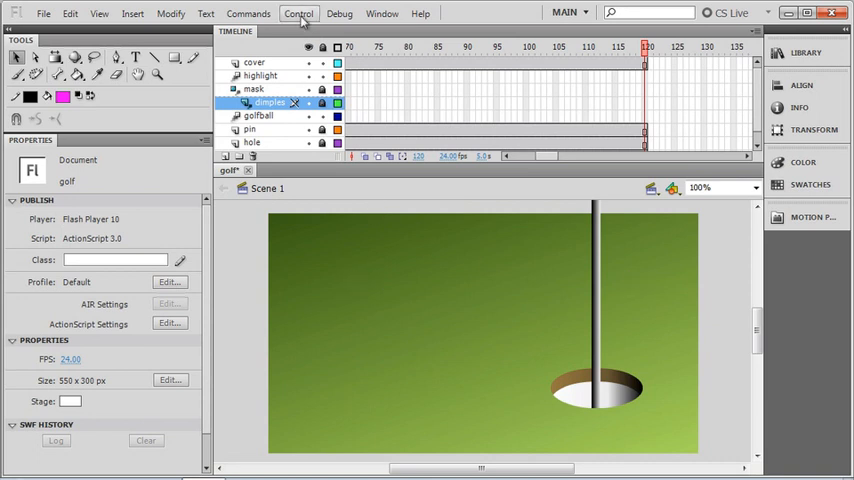
- Test the golf movie in Flash Professional, producing a 4.9 KB SWF, then close the preview
click(299, 13)
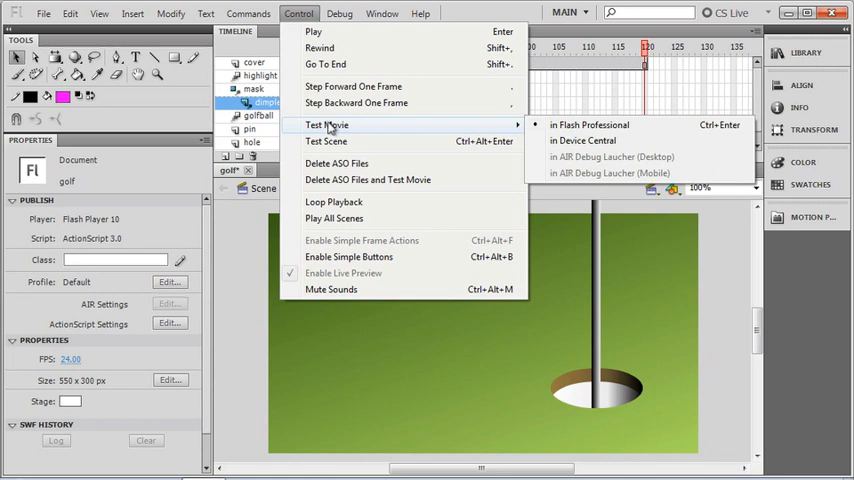
mouse_move(411, 132)
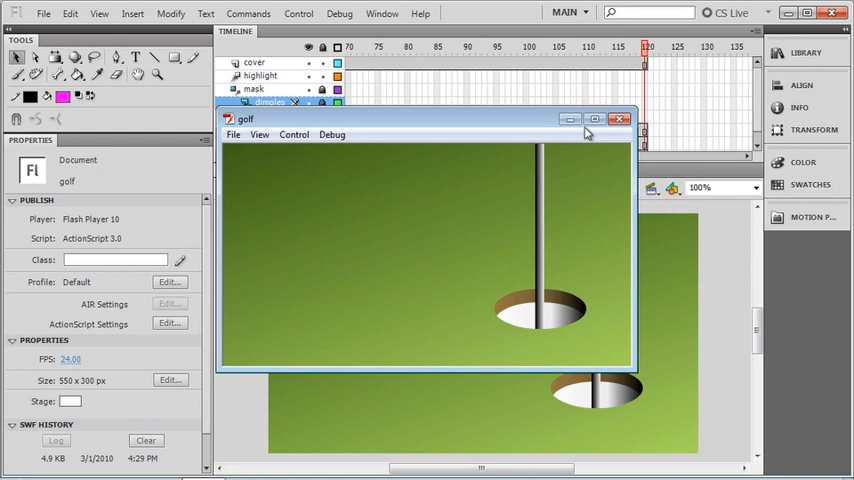
click(618, 119)
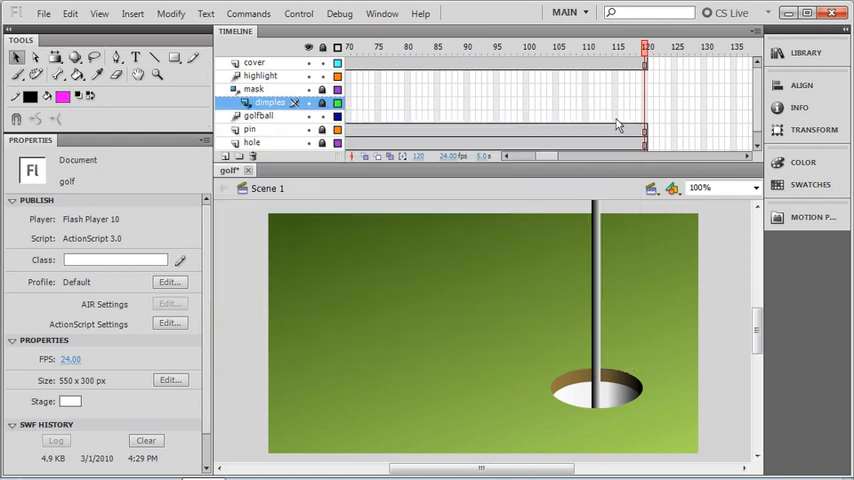